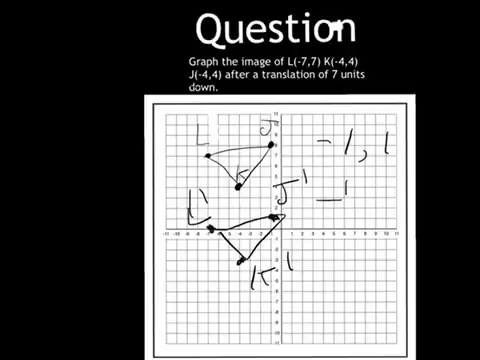
pyautogui.write('-4,')
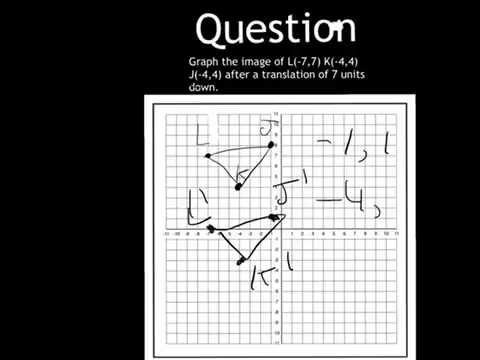
pyautogui.write('-8')
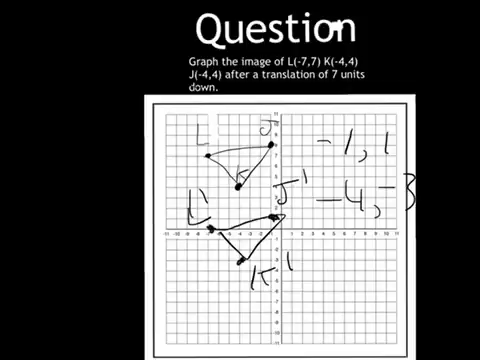
pyautogui.write('-7,0')
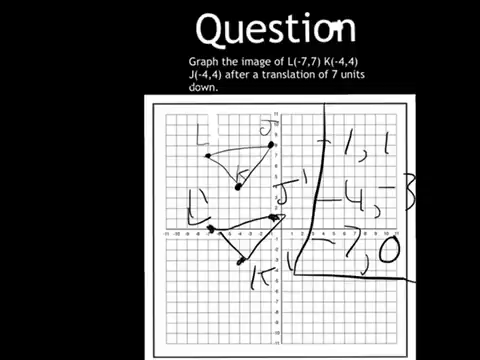